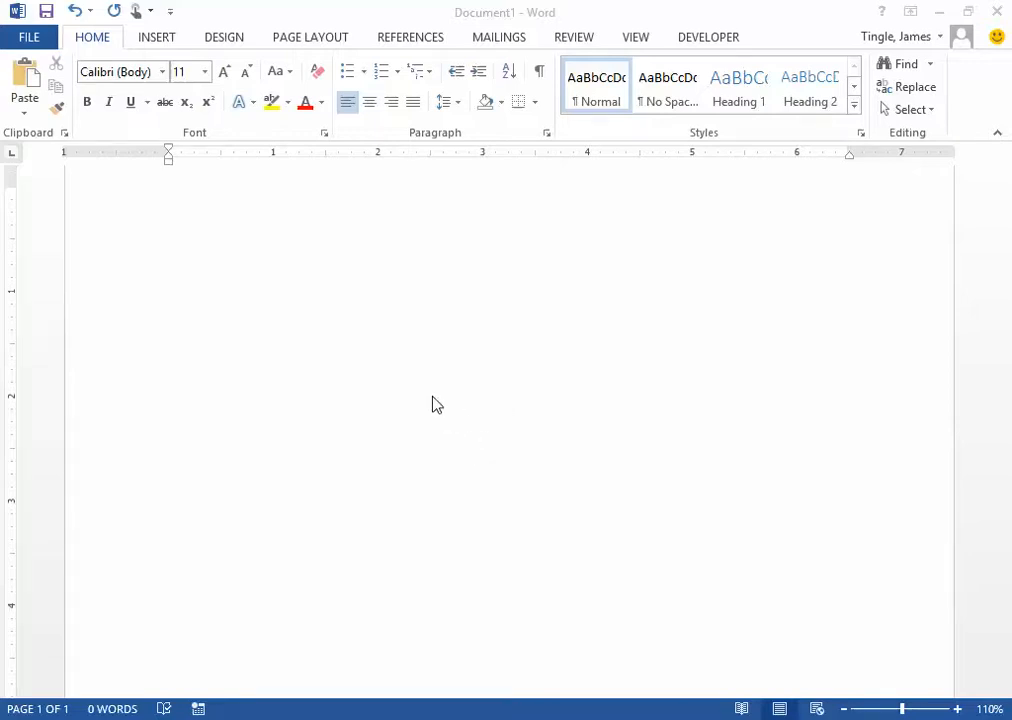
mouse_move(416, 436)
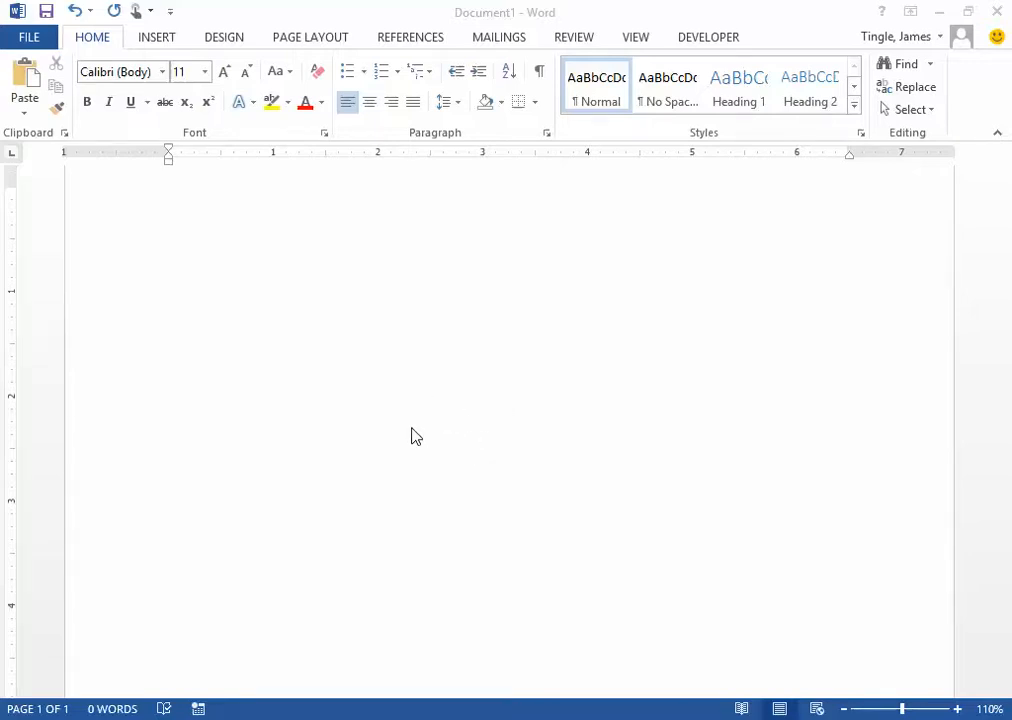
mouse_move(420, 428)
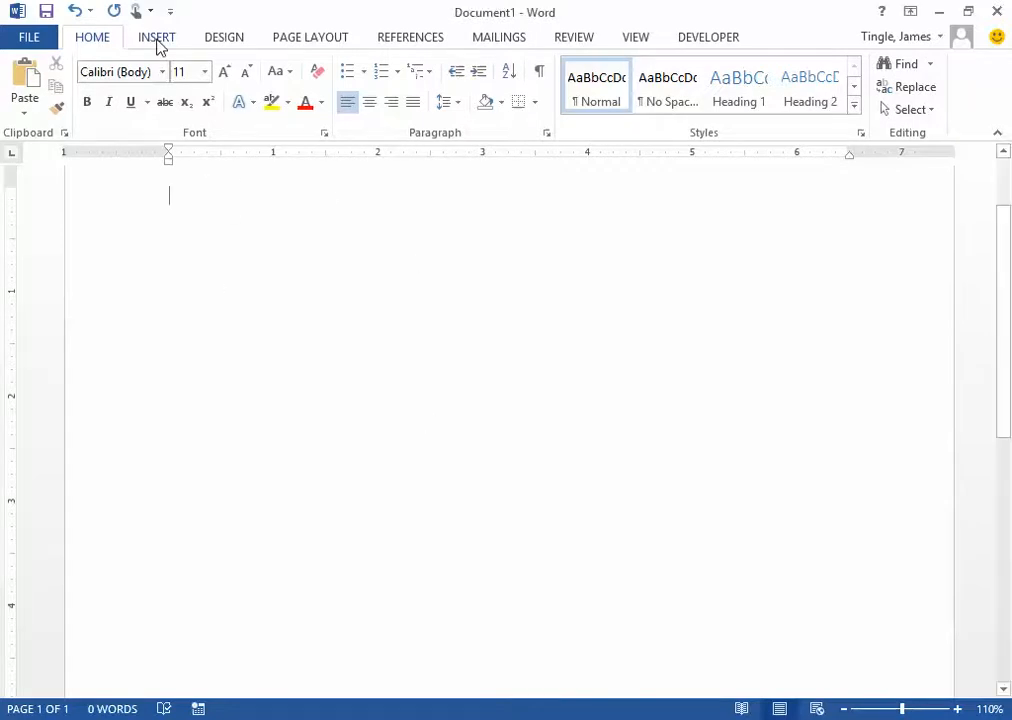
- Show the built-in text box designs from the Insert ribbon
click(156, 36)
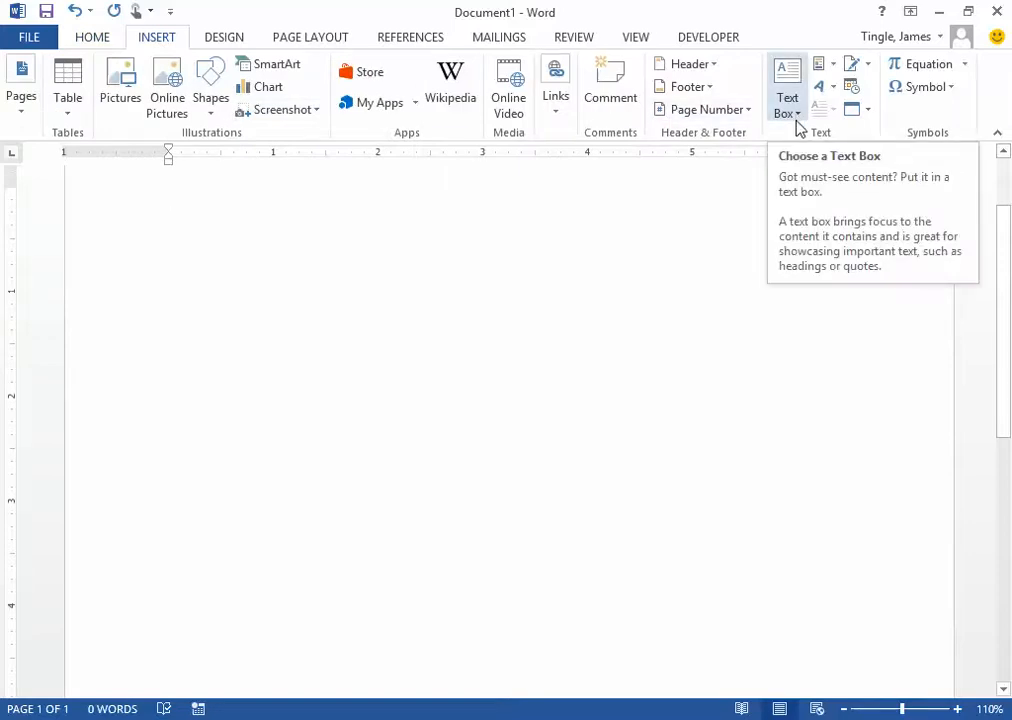
click(788, 90)
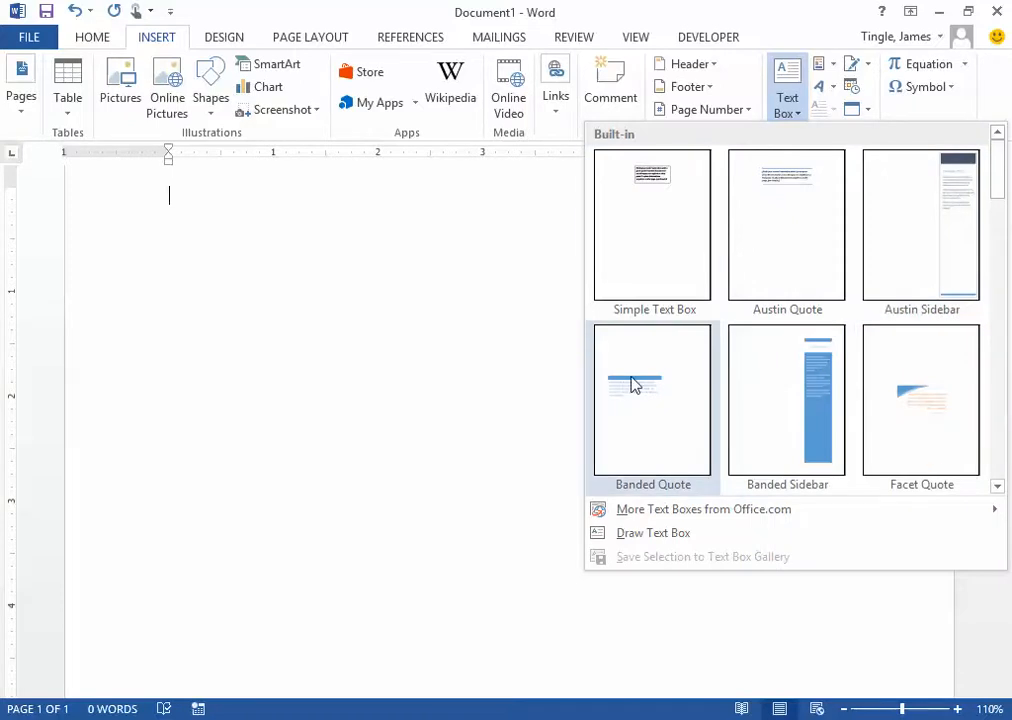
mouse_move(644, 236)
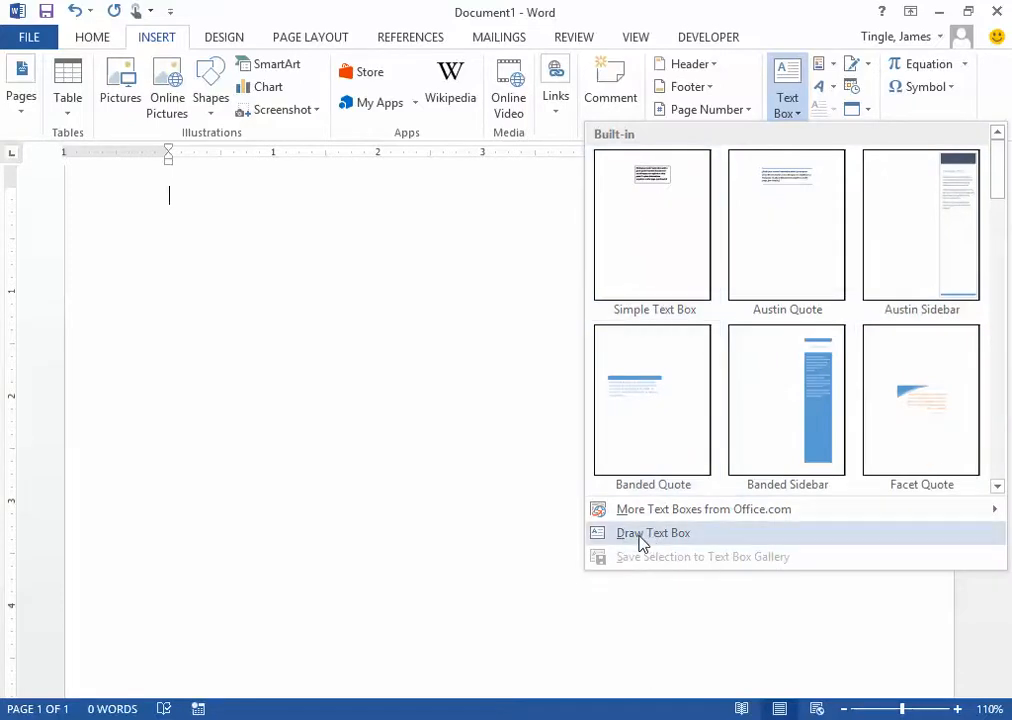
- Draw a large empty text box across the upper page and show its layout options
click(652, 532)
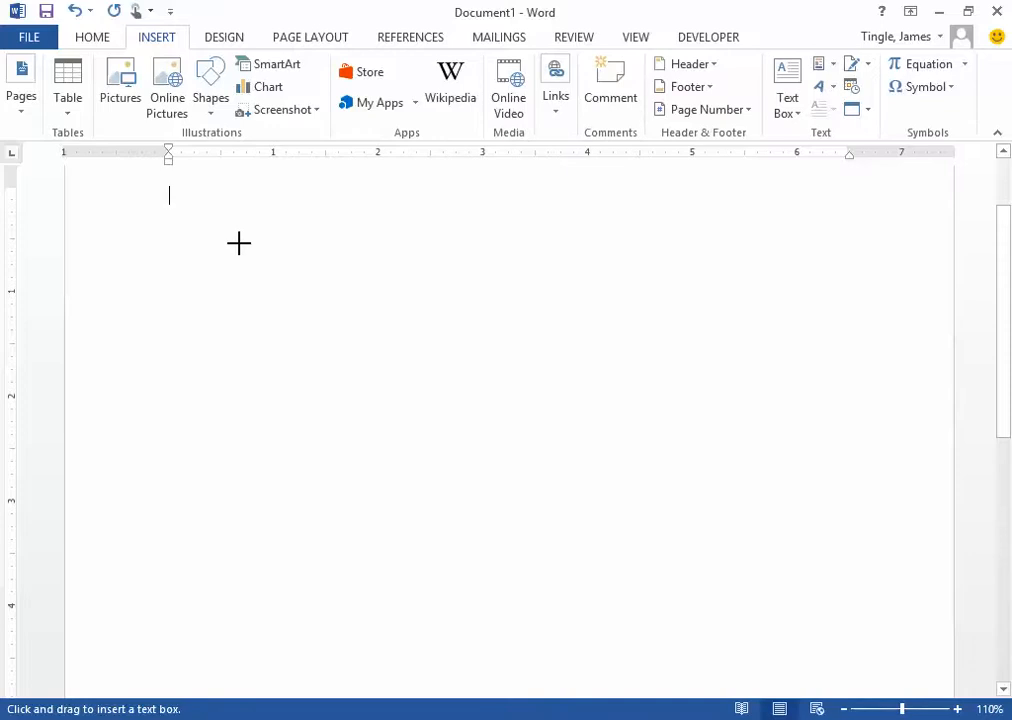
drag(264, 242, 790, 548)
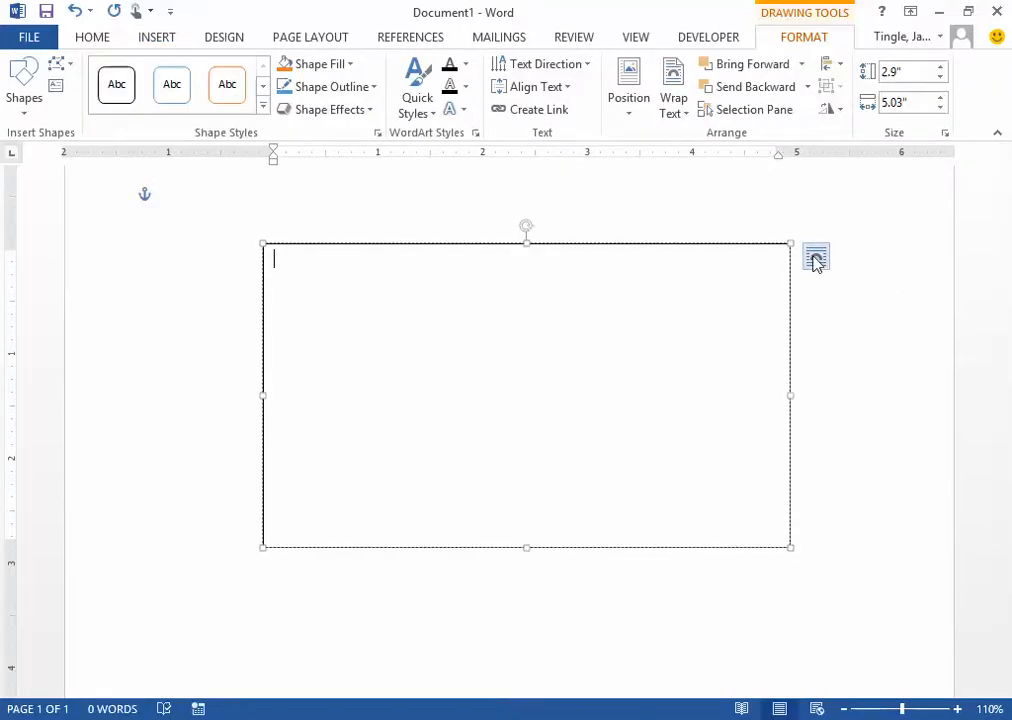
click(816, 256)
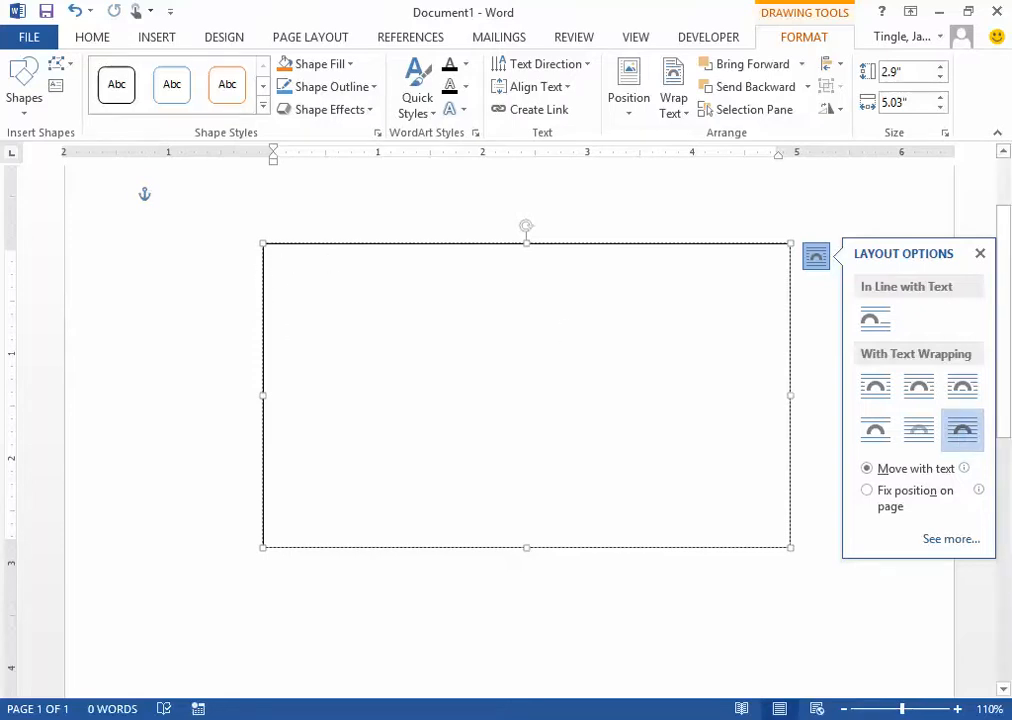
- Enter the phrase 'Type what I want' inside the drawn text box
text(Type)
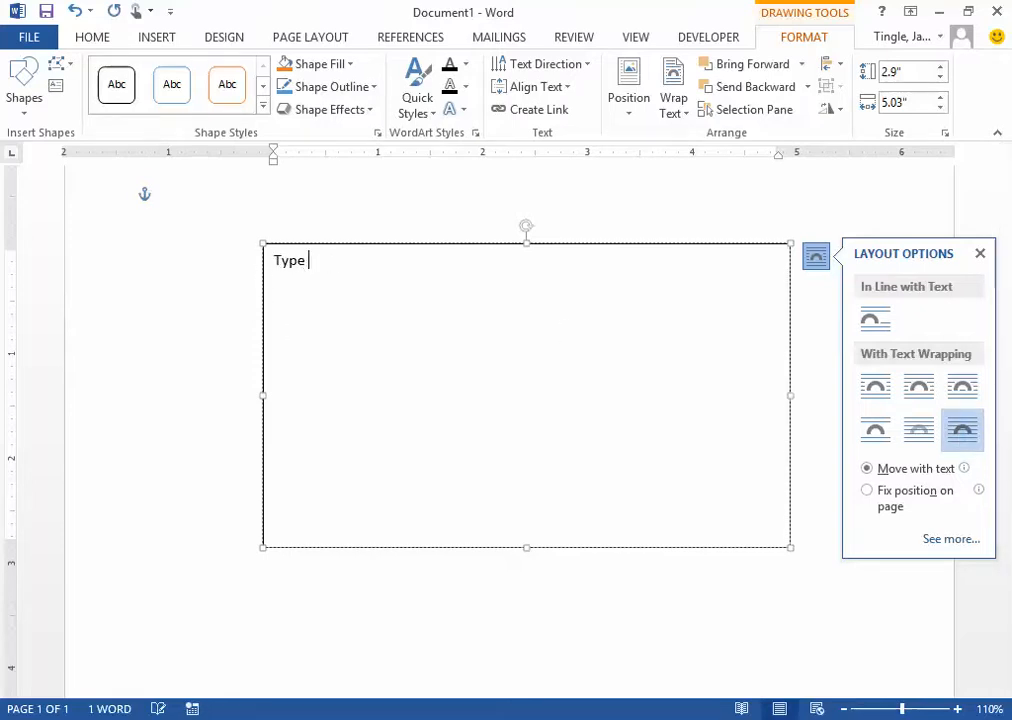
text(what)
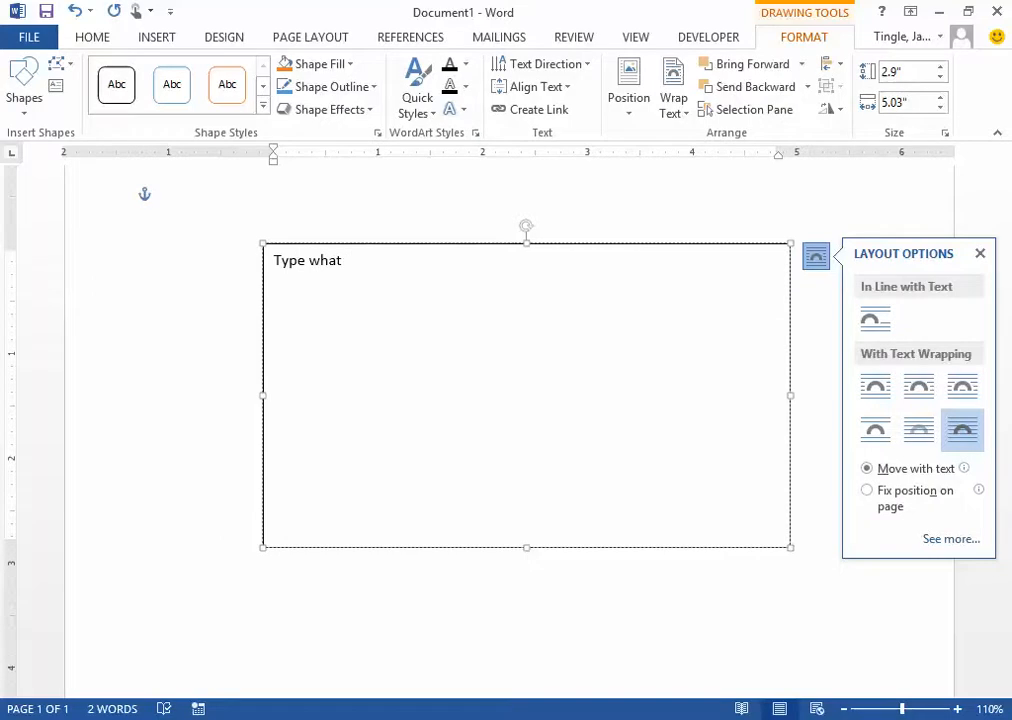
text(I wab)
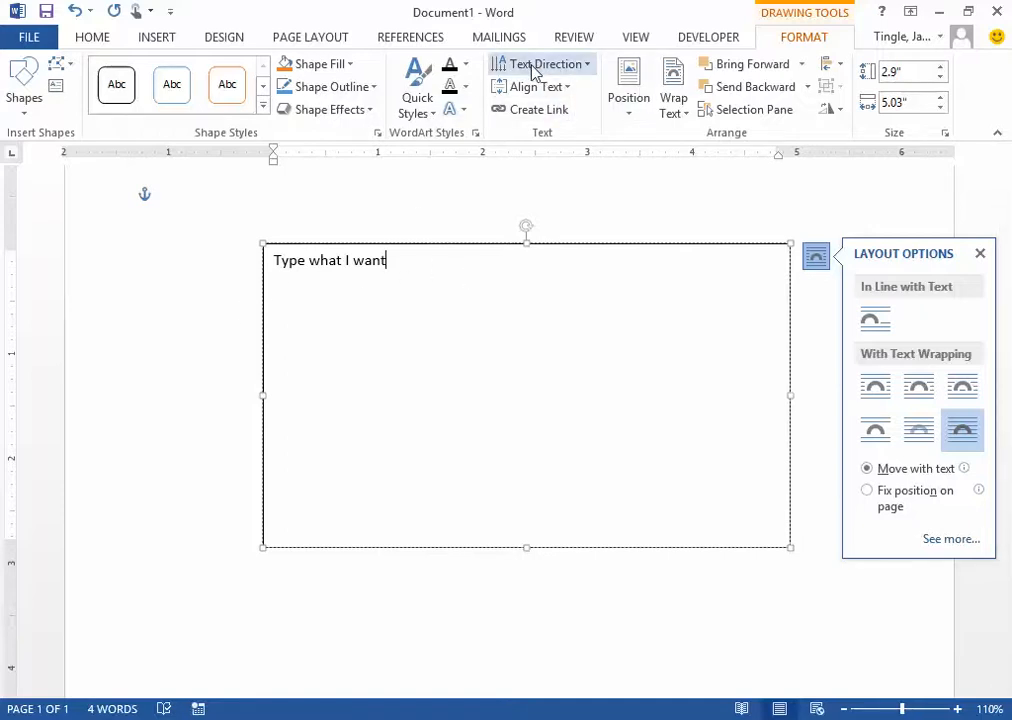
click(544, 64)
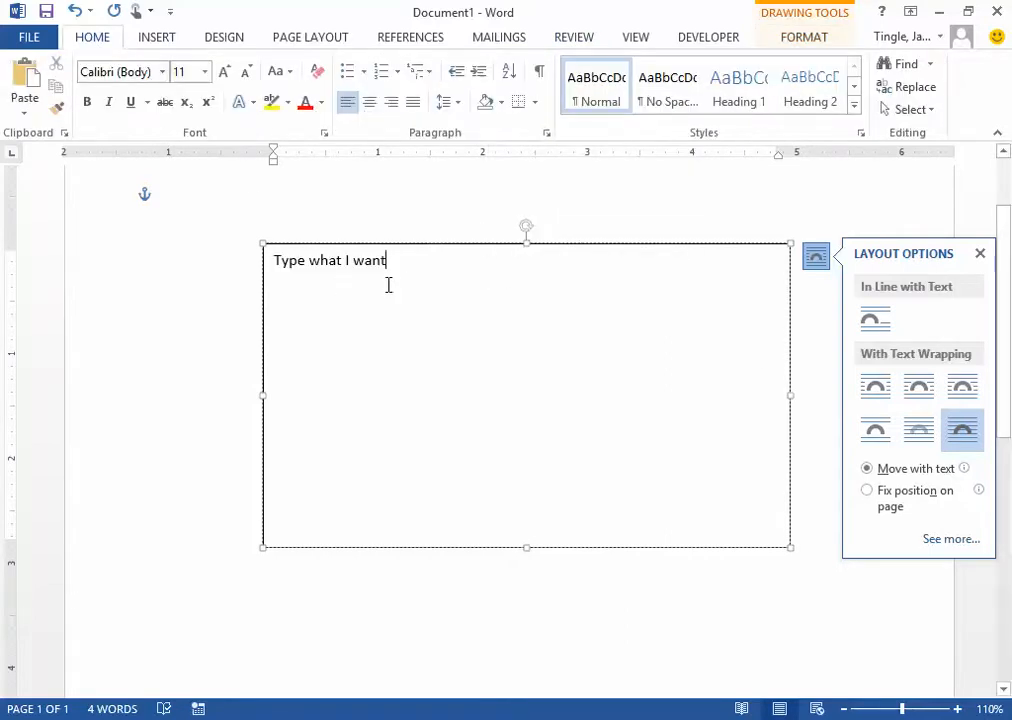
click(368, 100)
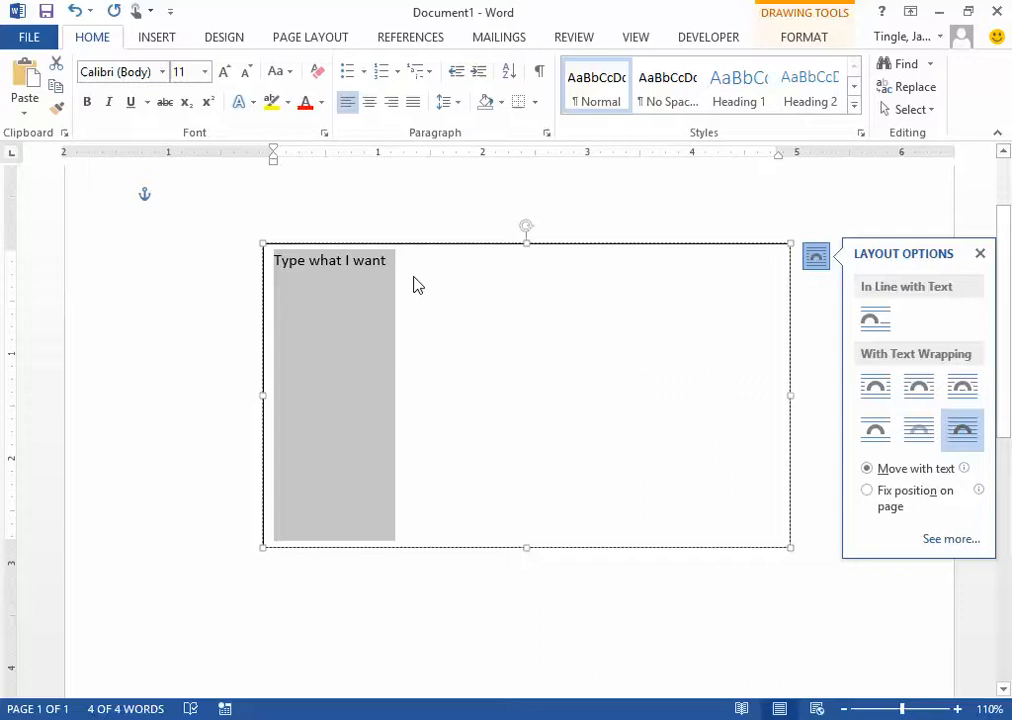
click(388, 260)
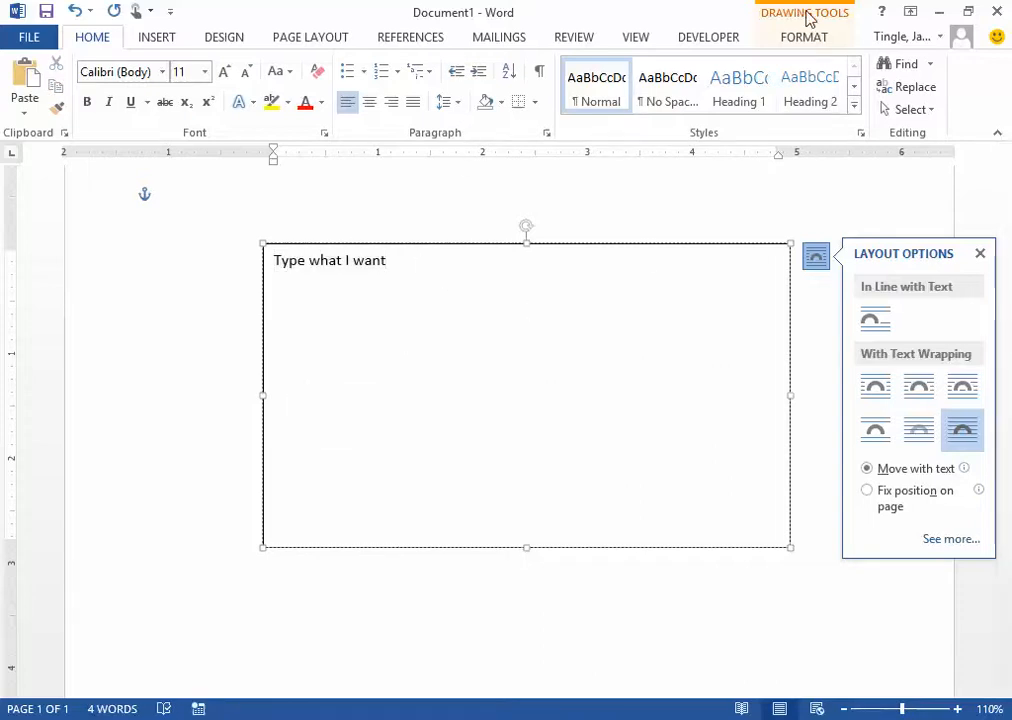
- Set the text box's Shape Fill to a light blue theme colour
click(804, 36)
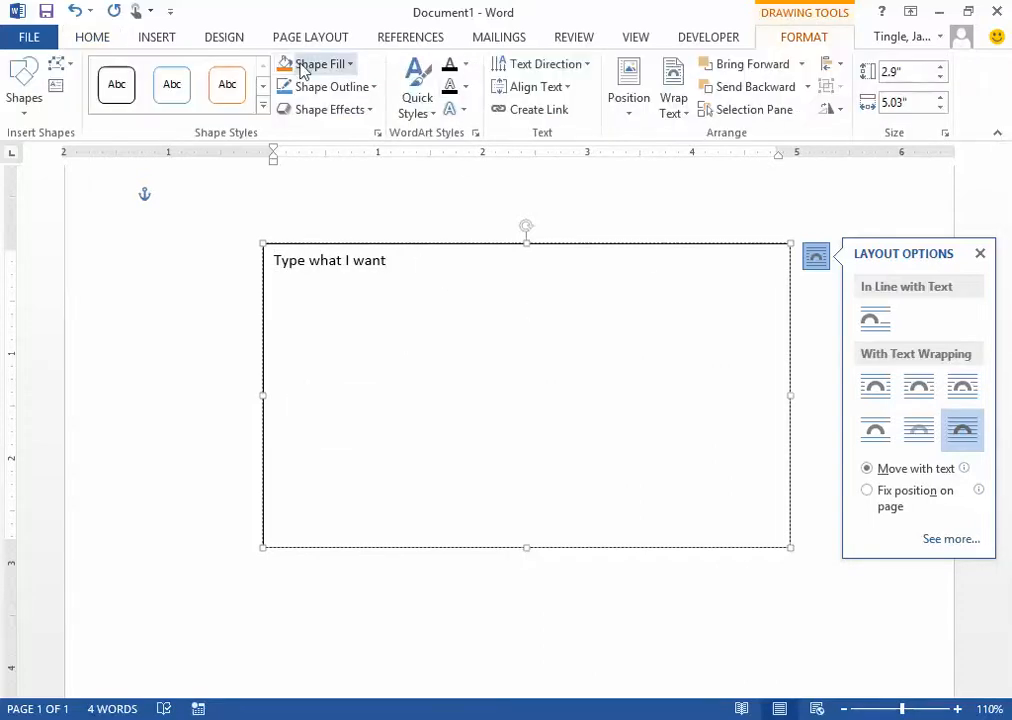
click(320, 62)
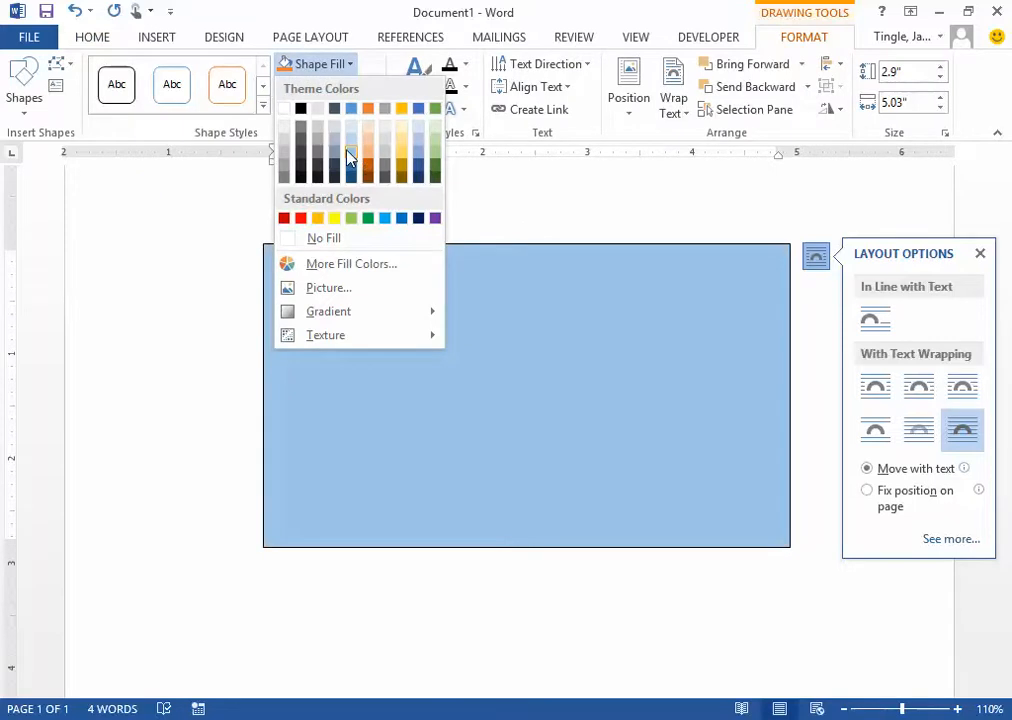
click(320, 88)
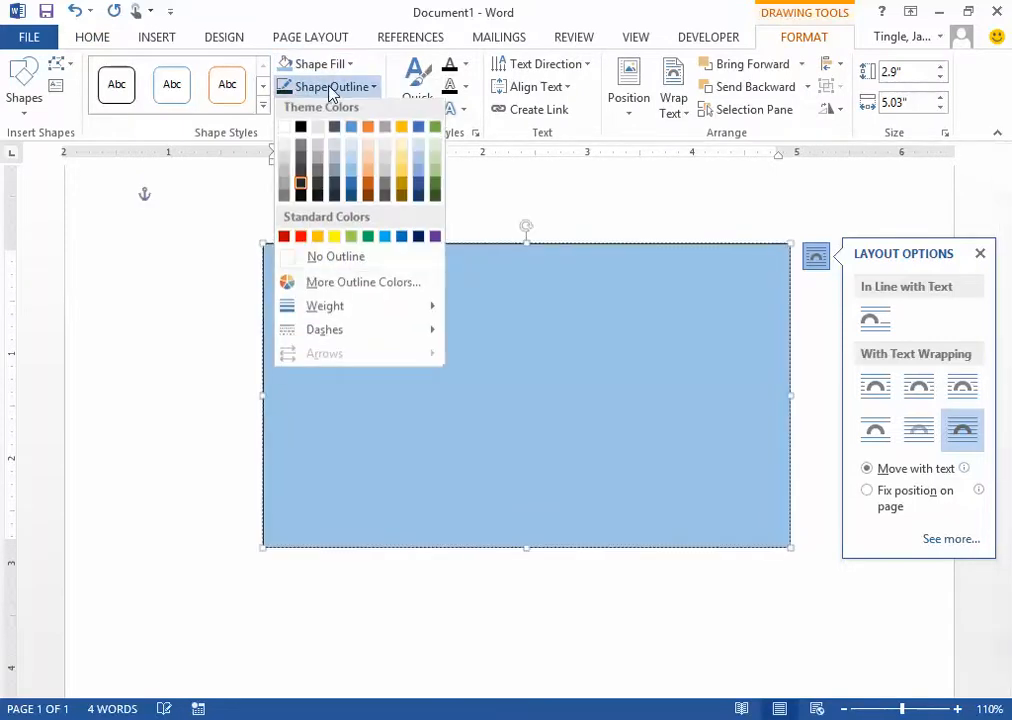
- Set the text box outline weight to 3 pt and resume editing inside it
click(324, 310)
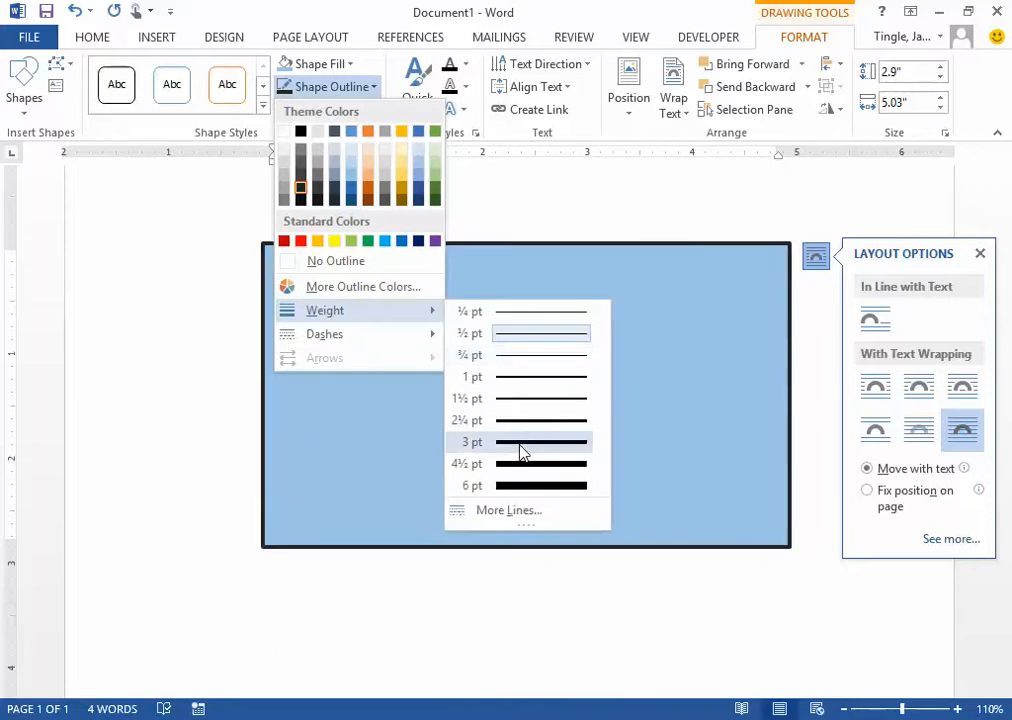
click(520, 442)
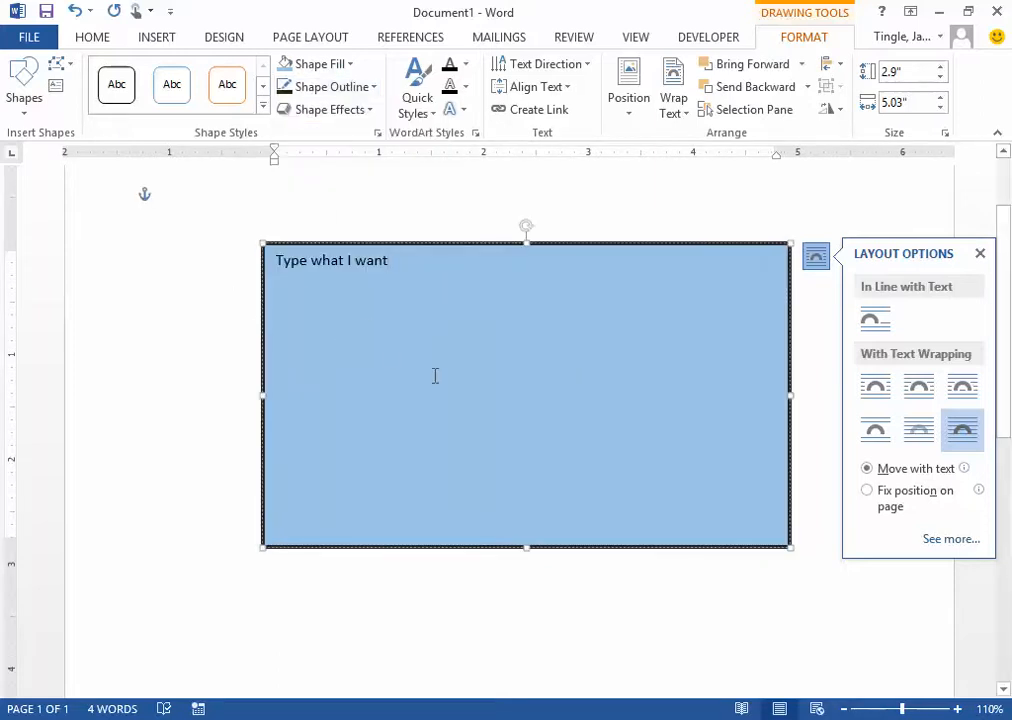
mouse_move(392, 344)
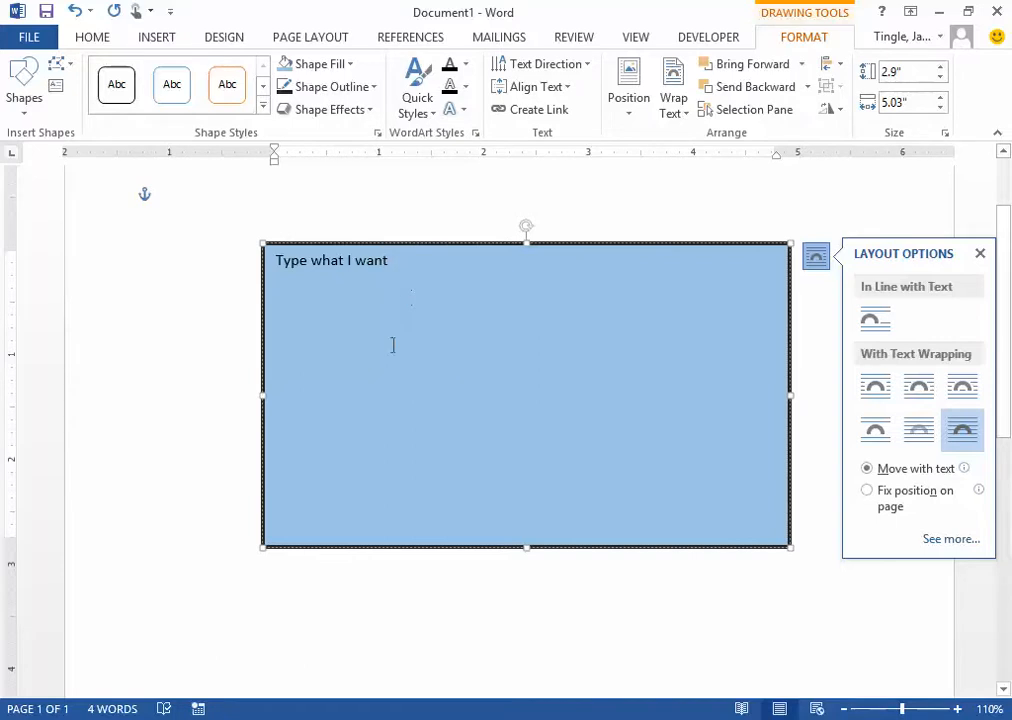
click(330, 108)
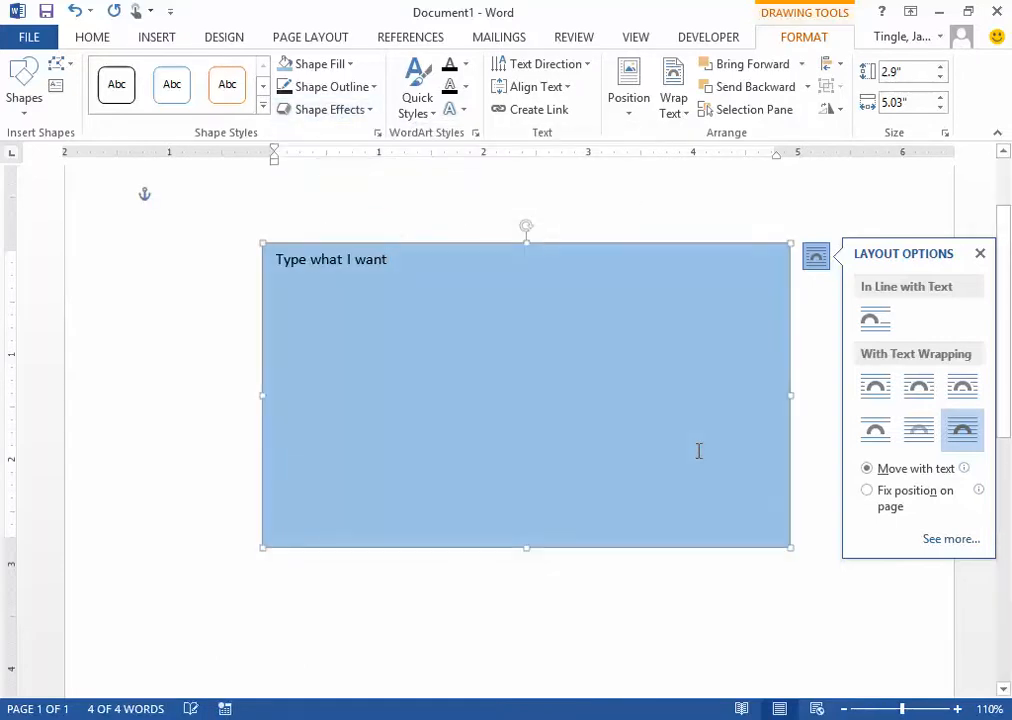
click(676, 198)
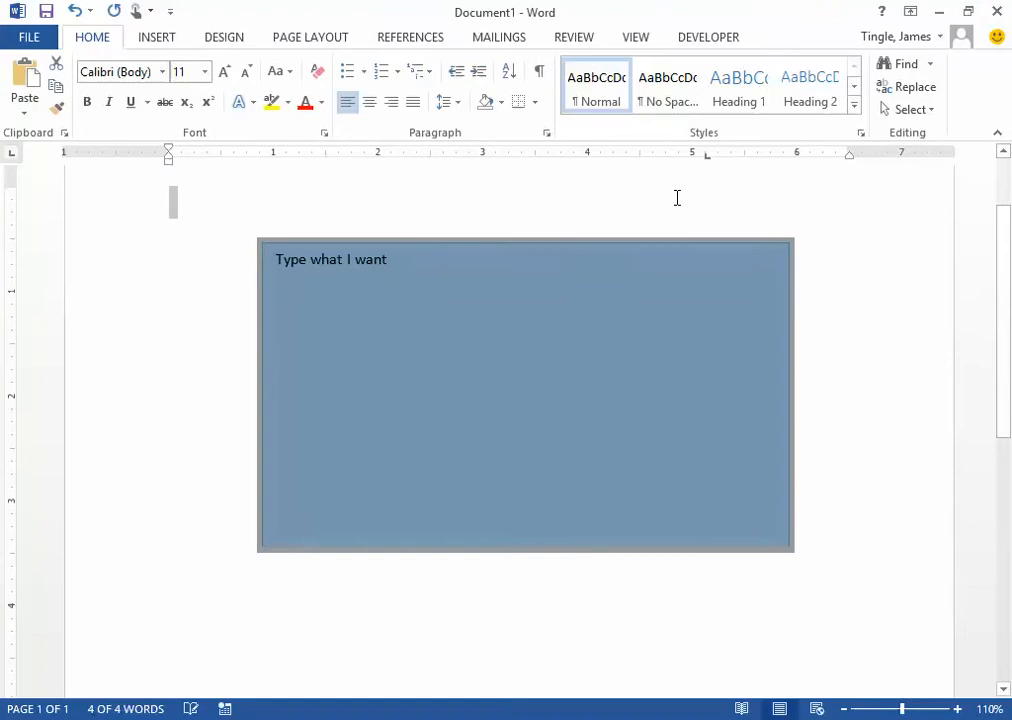
click(524, 396)
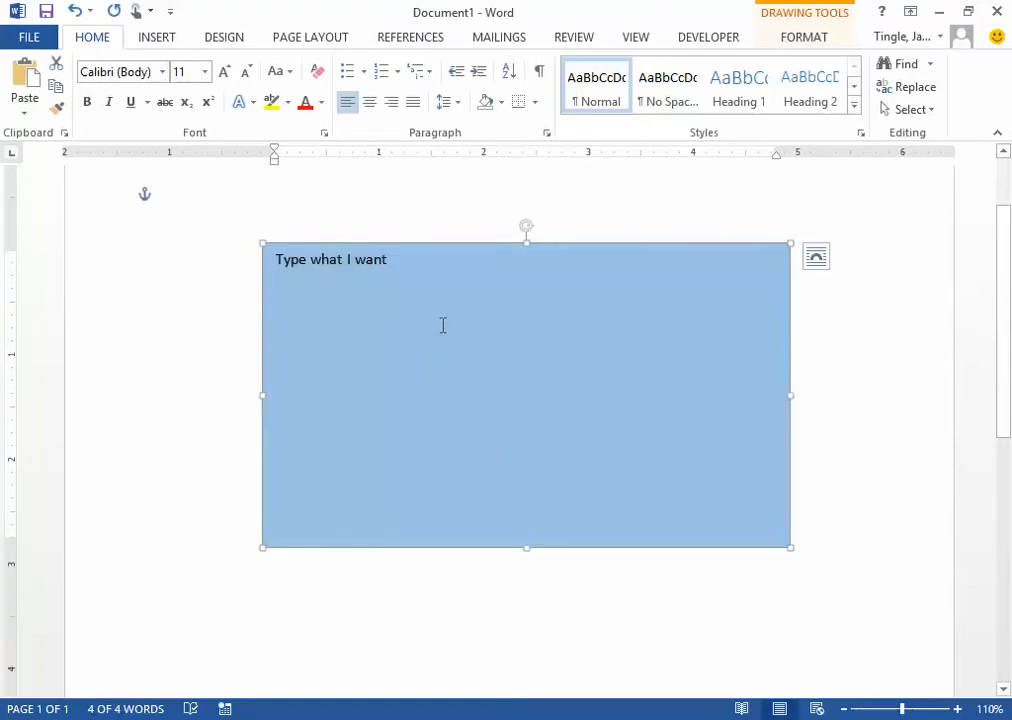
mouse_move(420, 280)
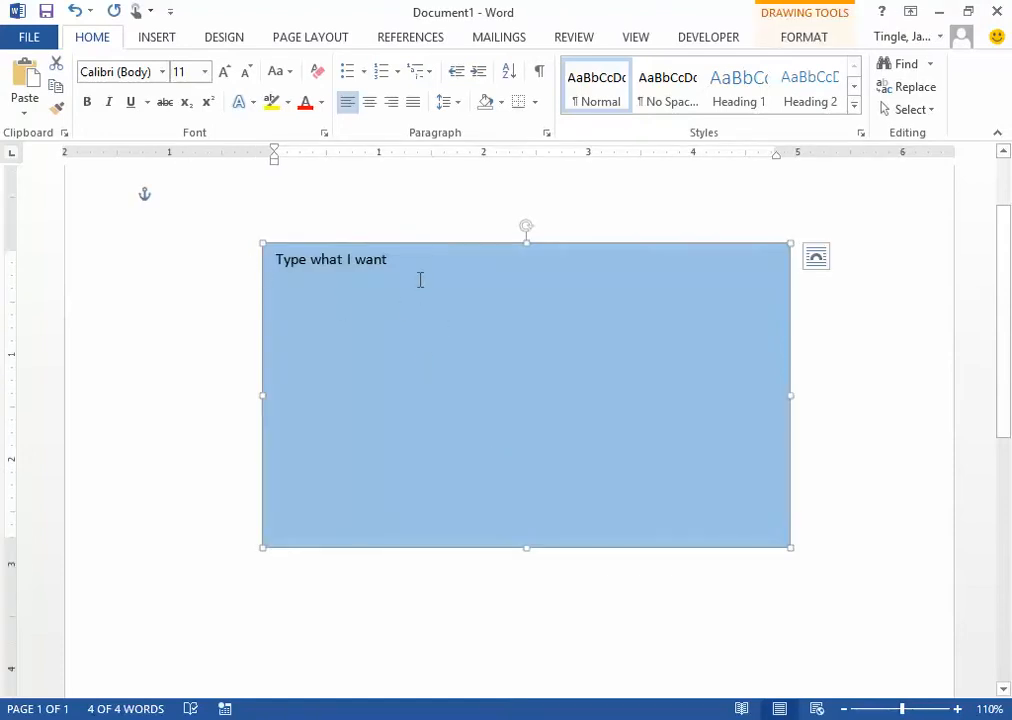